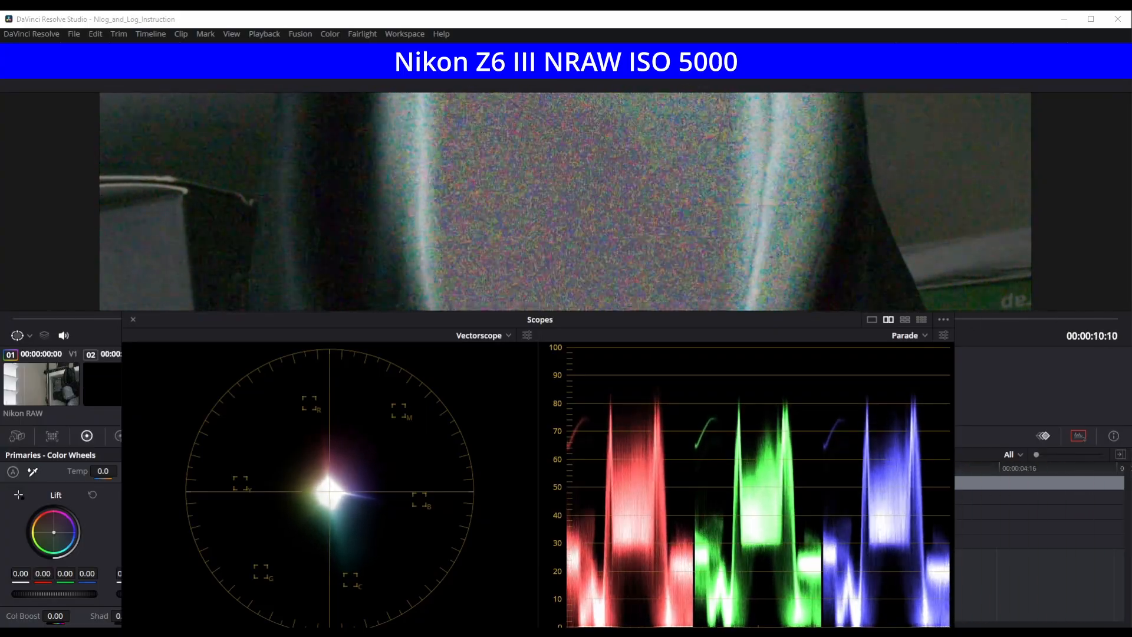
- Play the nraw_noise_2 clip to watch its vectorscope and RGB parade update
key(space)
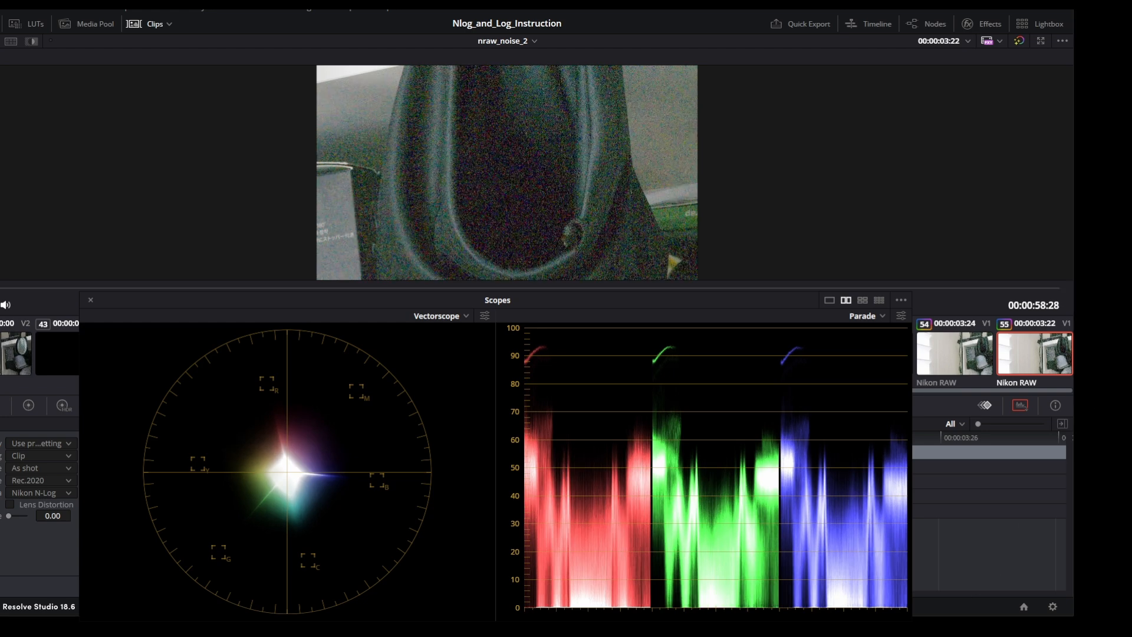
- Show the Nodes panel and select nraw_noise_2 to view its monochrome grade with waveform and histogram
click(927, 23)
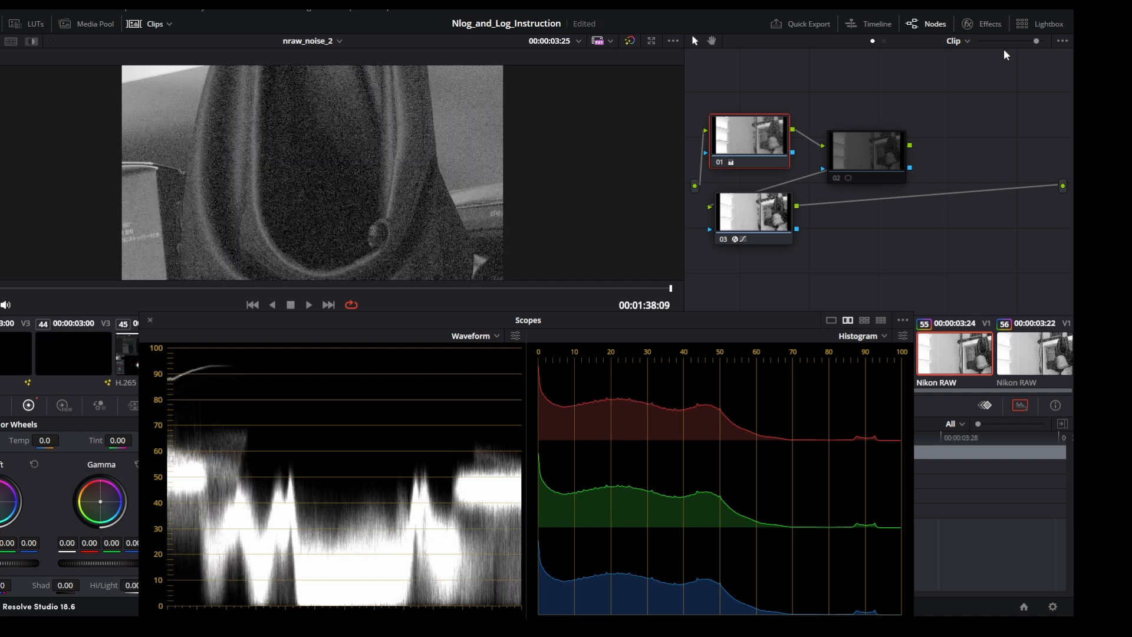
click(1034, 354)
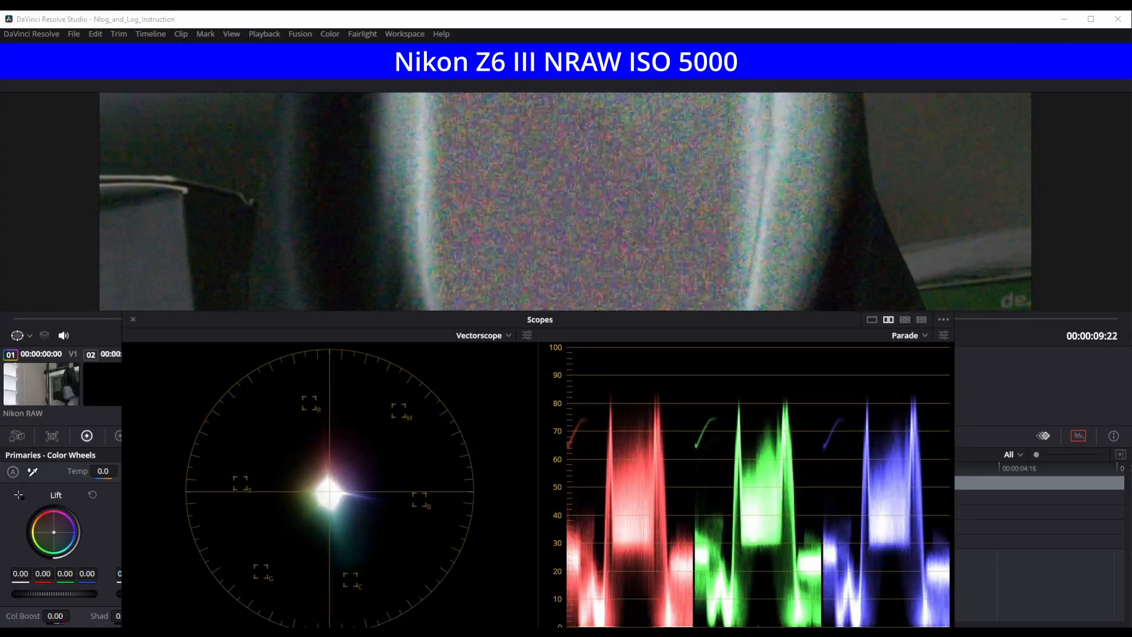
- Play the Nikon Z6 III NRAW ISO 5000 clip with vectorscope and RGB parade shown
key(space)
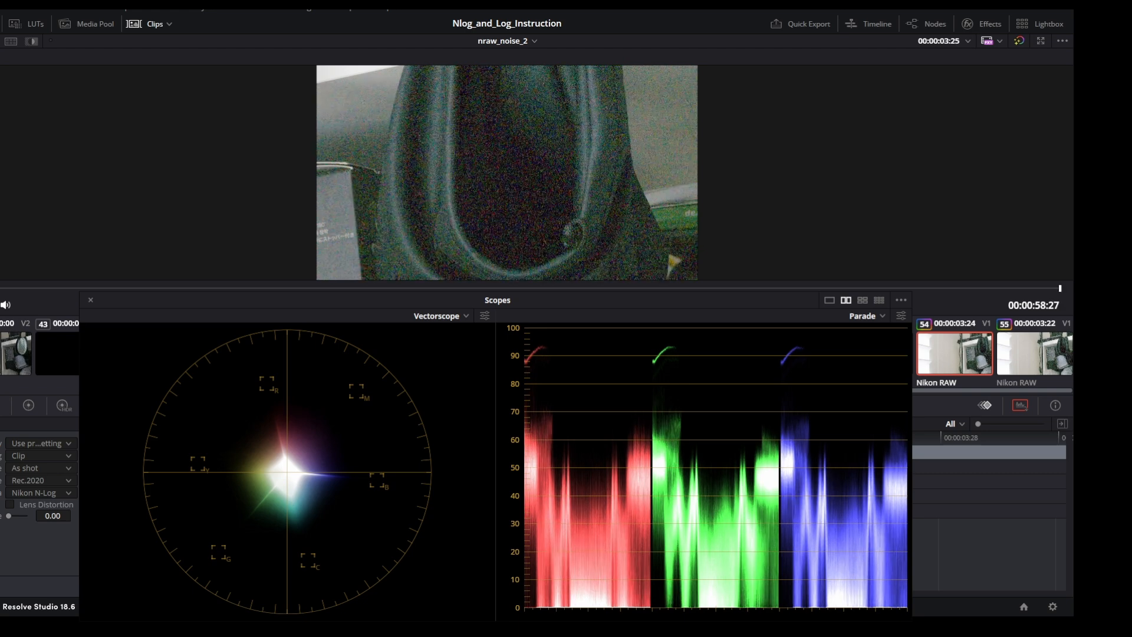
- Select the nraw_noise_2 clip thumbnail in the Color page timeline
click(1033, 353)
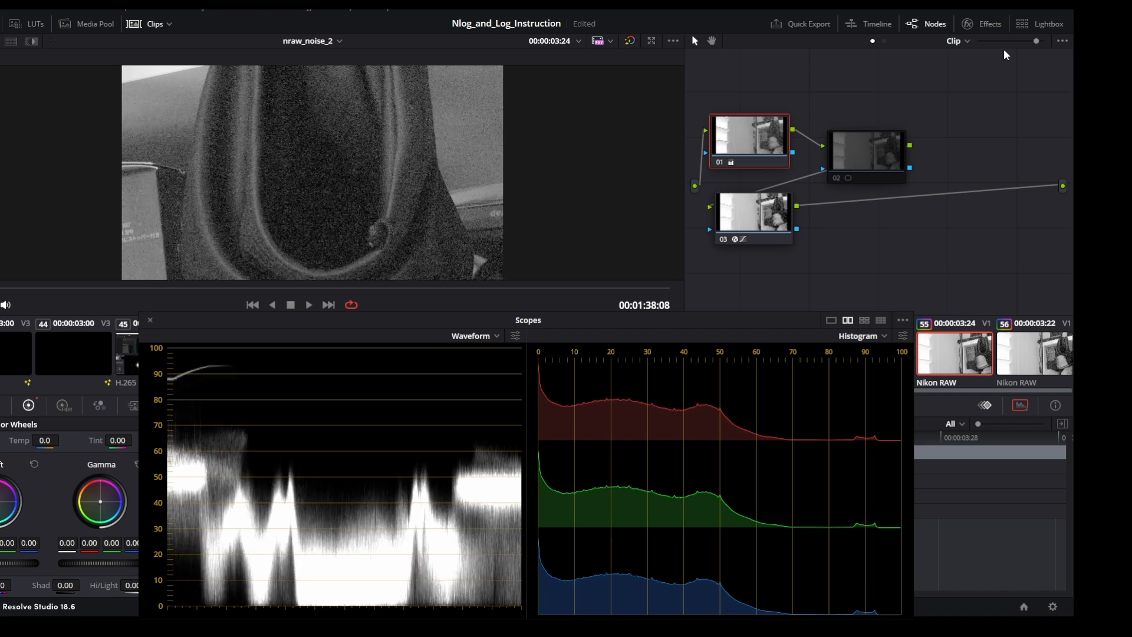
- Select the next Nikon RAW clip thumbnail (56) for the monochrome waveform and histogram comparison
click(1033, 354)
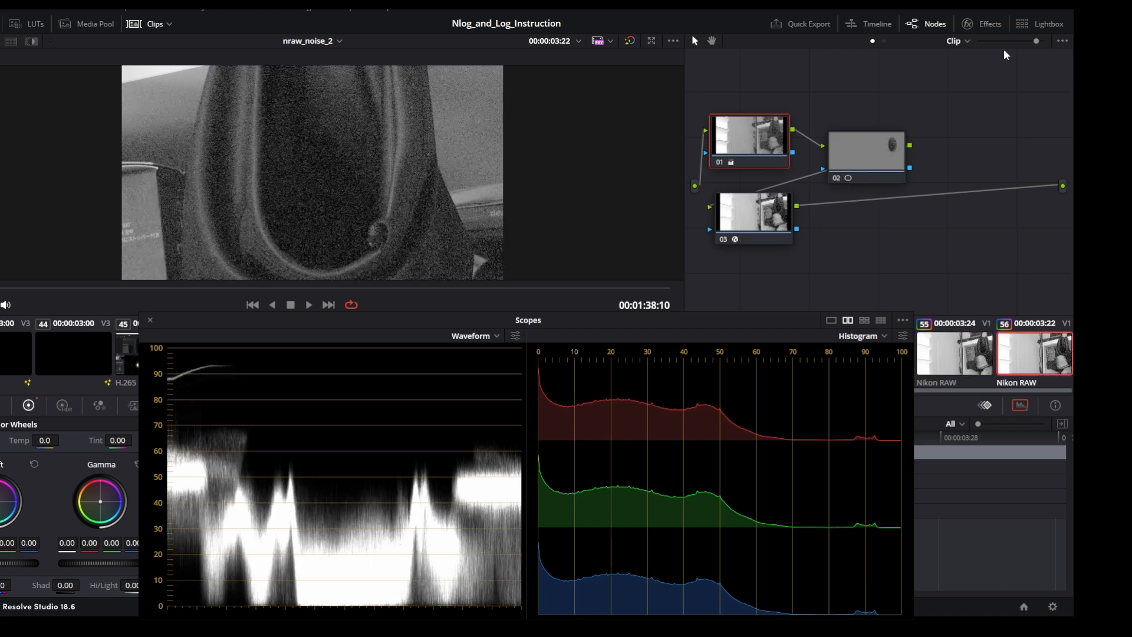